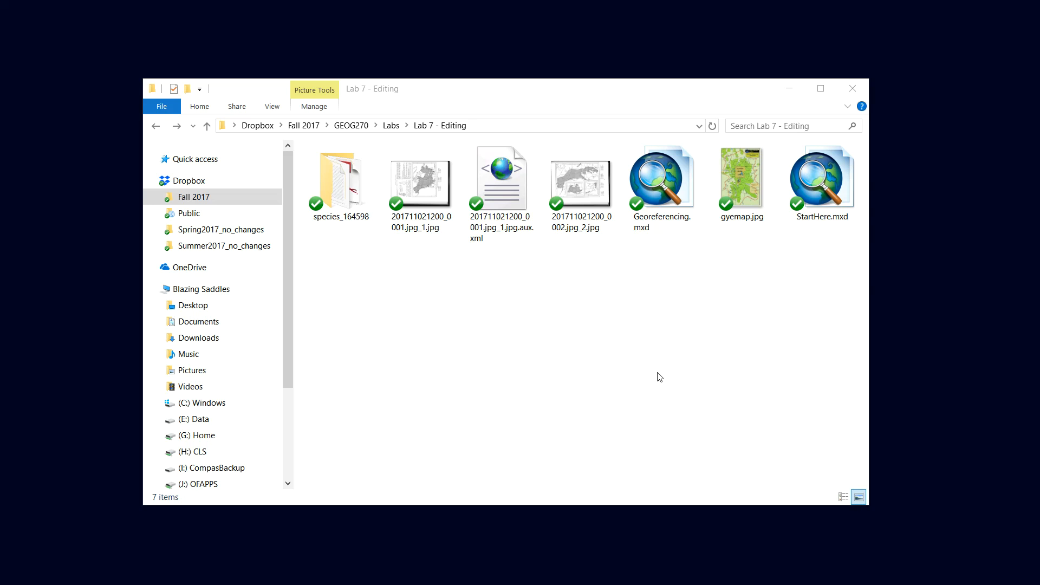
left_click(580, 179)
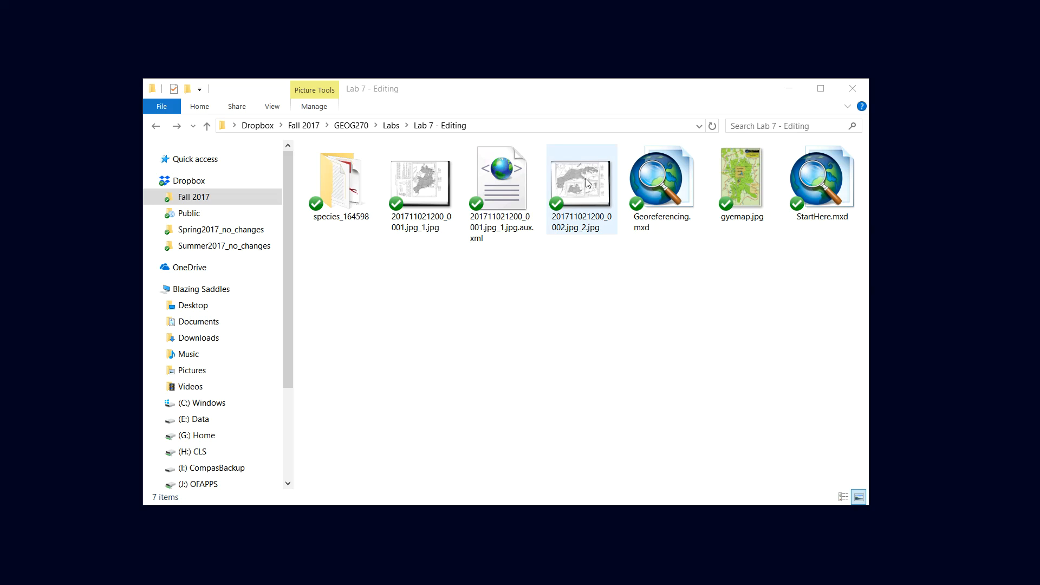
double_click(581, 177)
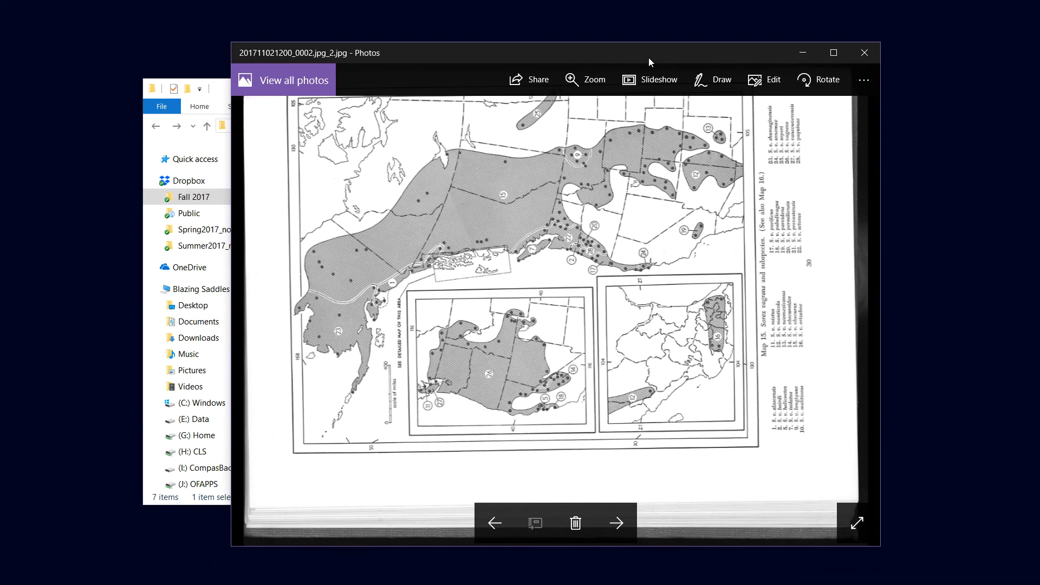
mouse_move(680, 118)
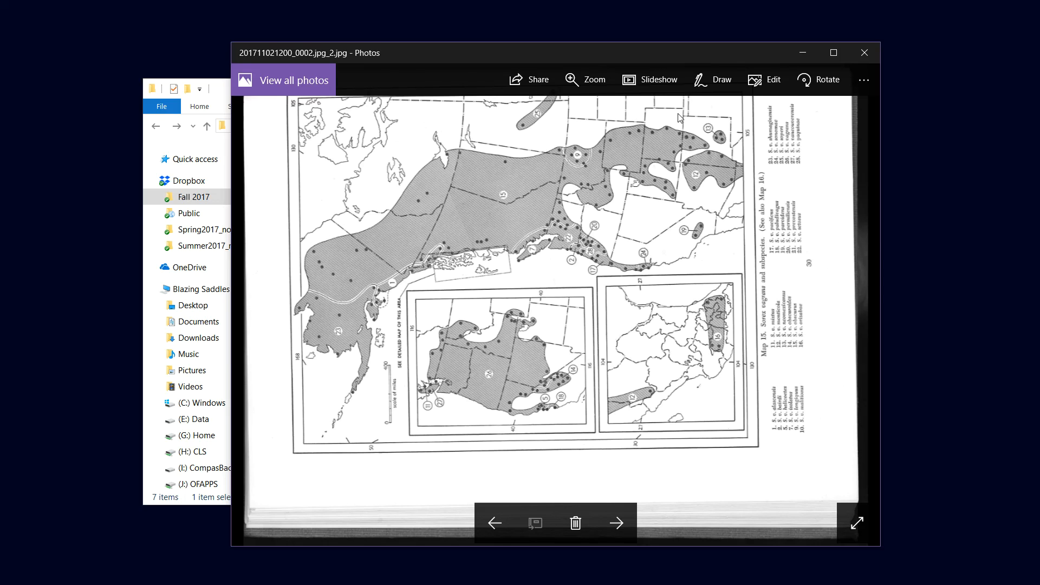
mouse_move(750, 55)
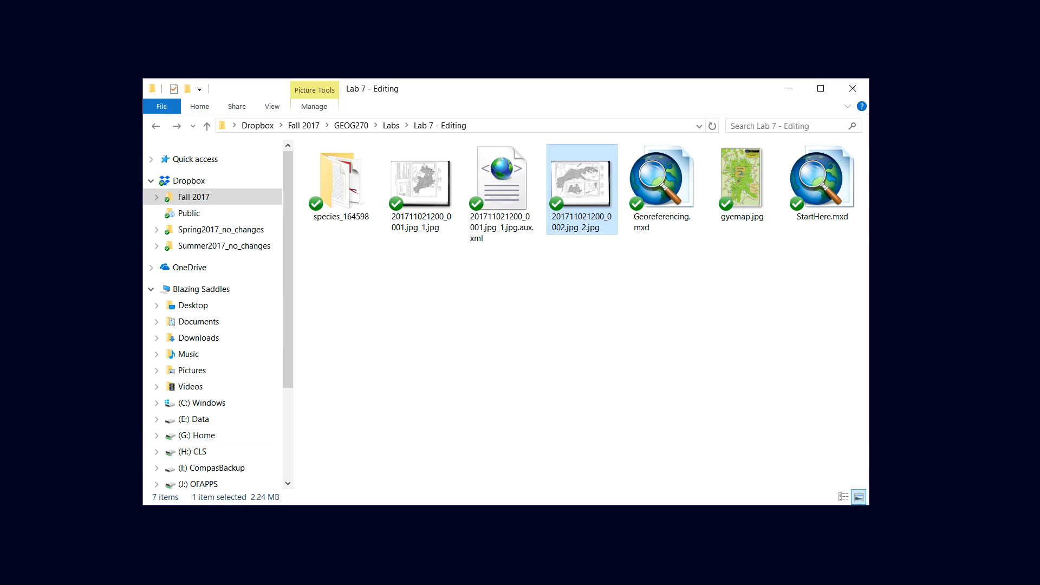
Step: Load Georeferencing.mxd in ArcMap with the state/province and graticule layers
double_click(660, 174)
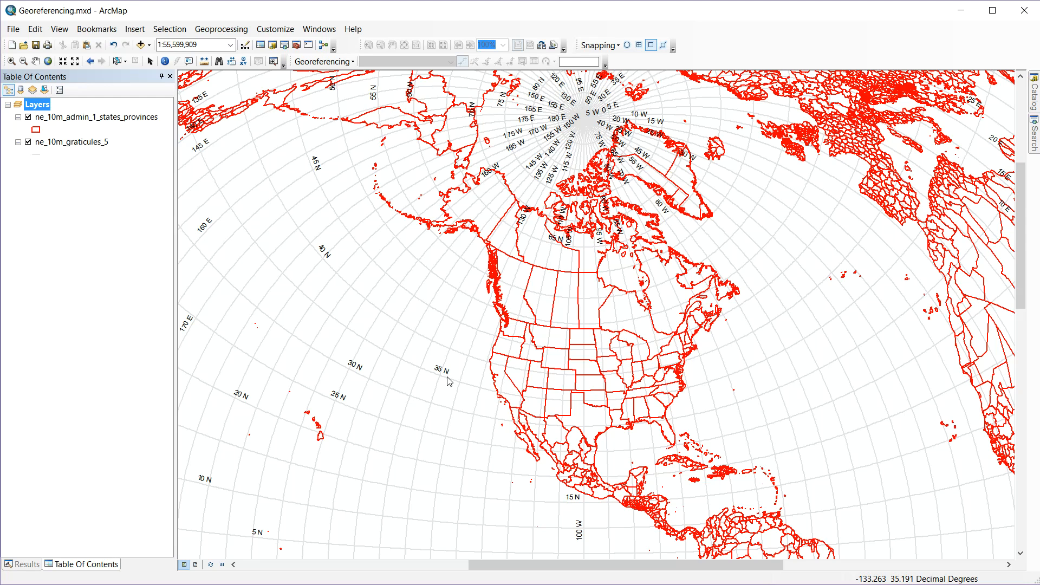
mouse_move(529, 274)
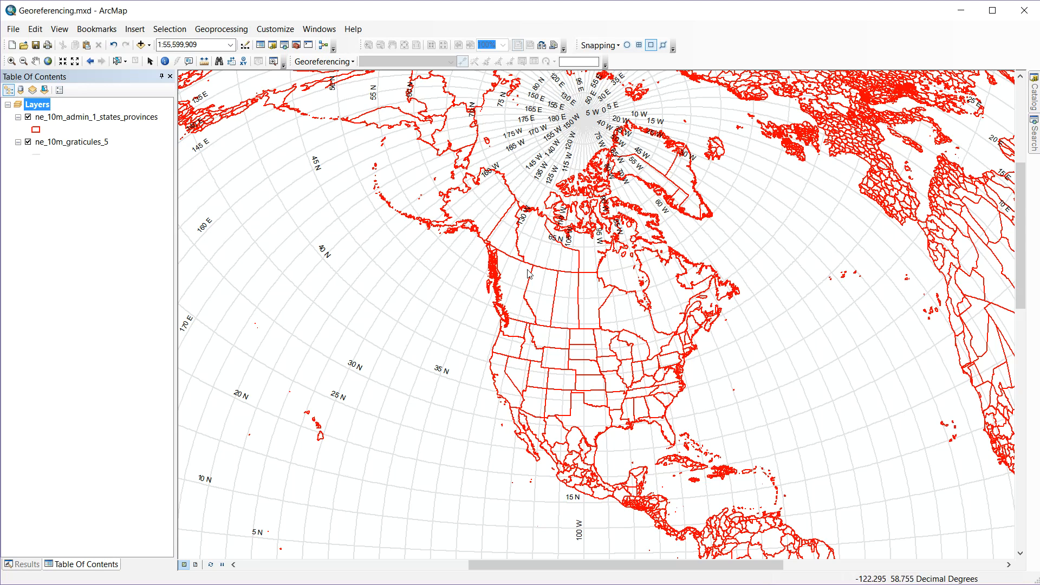
mouse_move(578, 362)
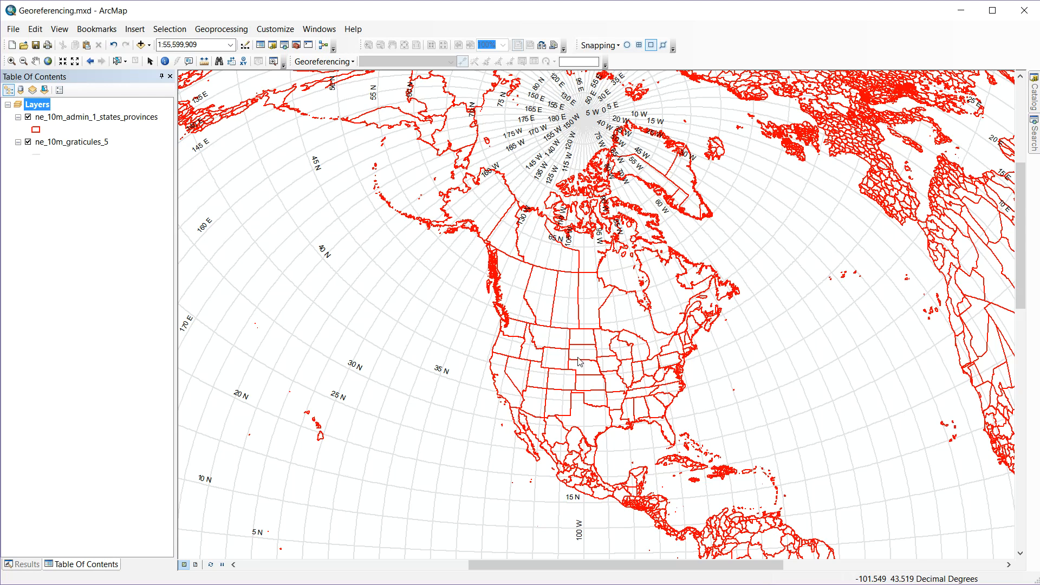
mouse_move(572, 333)
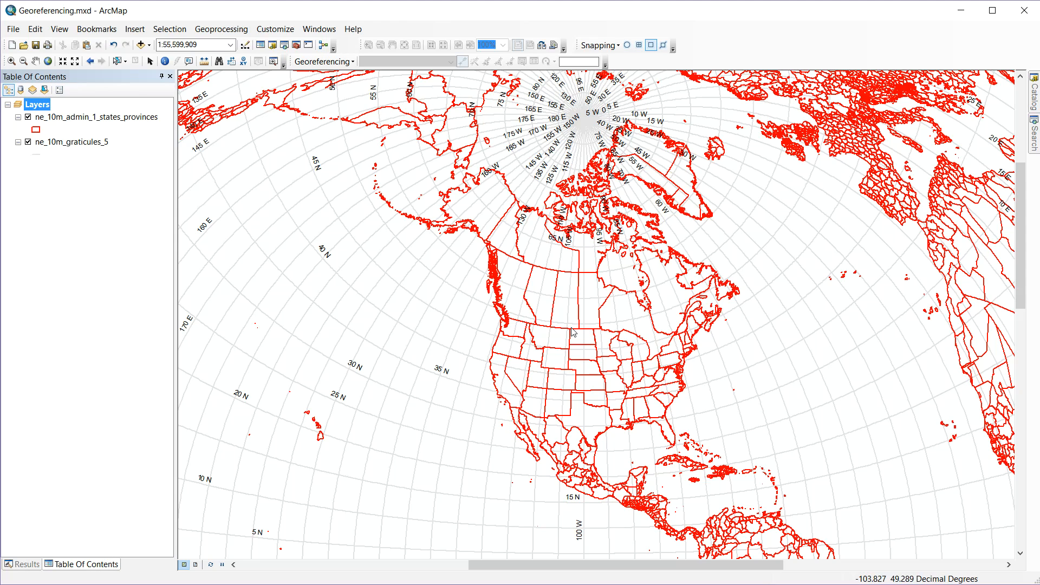
mouse_move(540, 337)
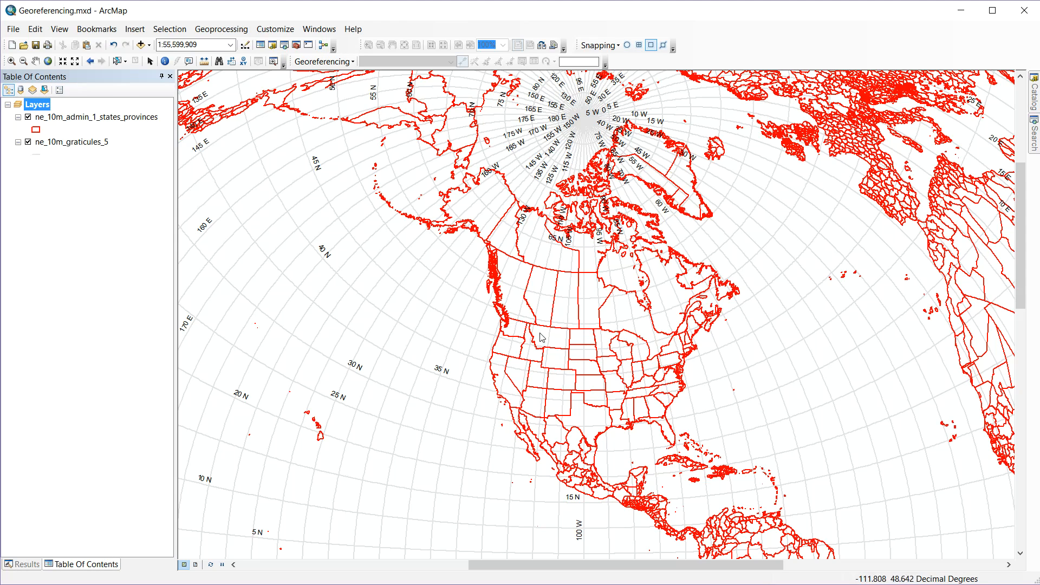
mouse_move(563, 328)
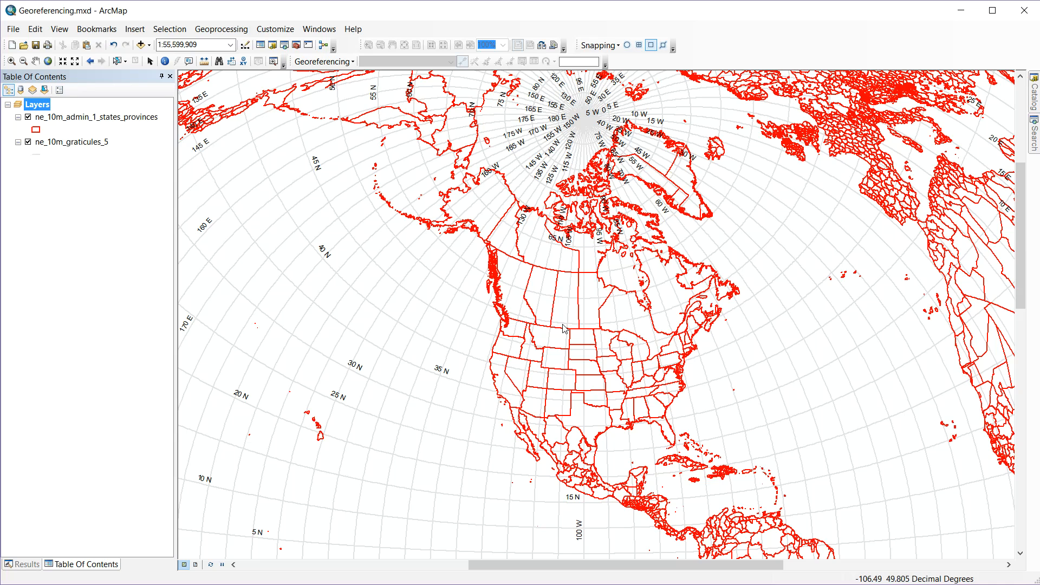
mouse_move(547, 234)
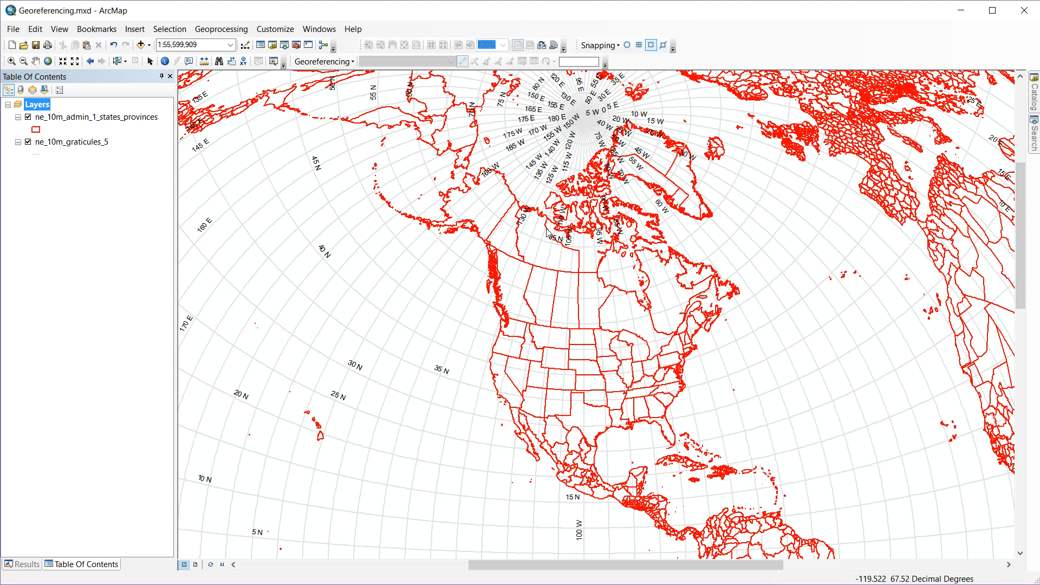
mouse_move(498, 222)
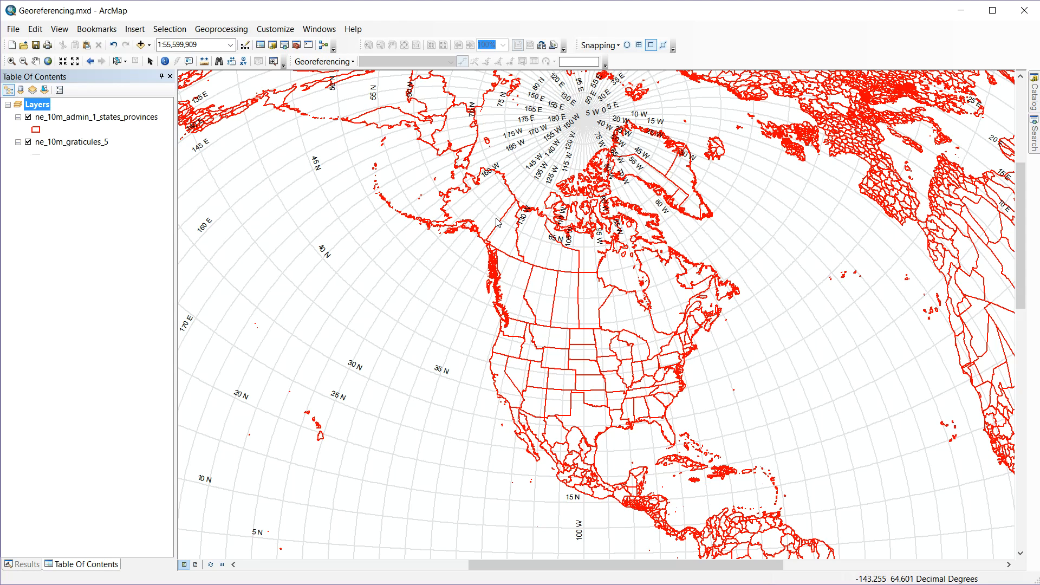
mouse_move(613, 171)
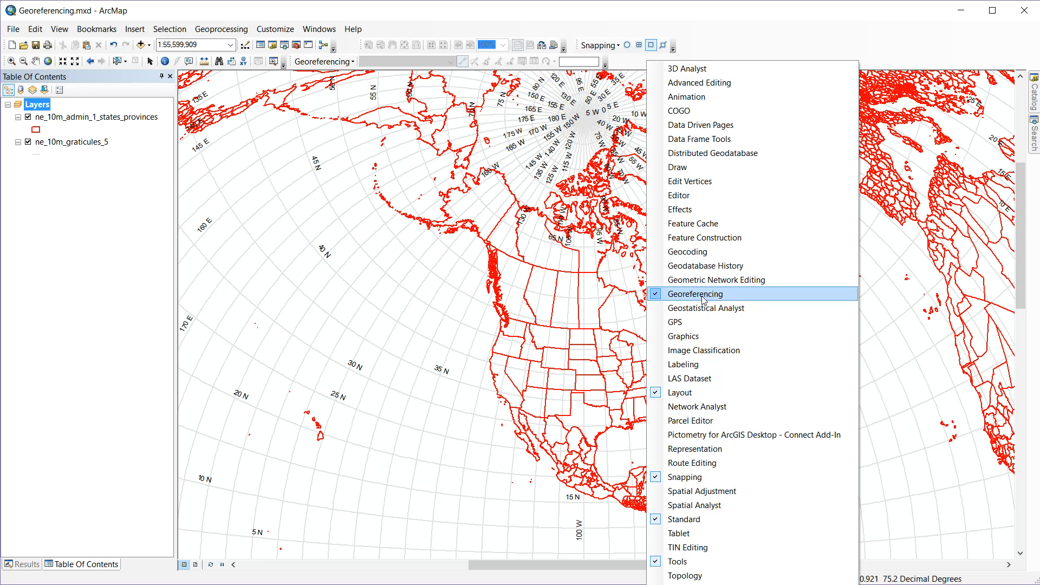
mouse_move(701, 477)
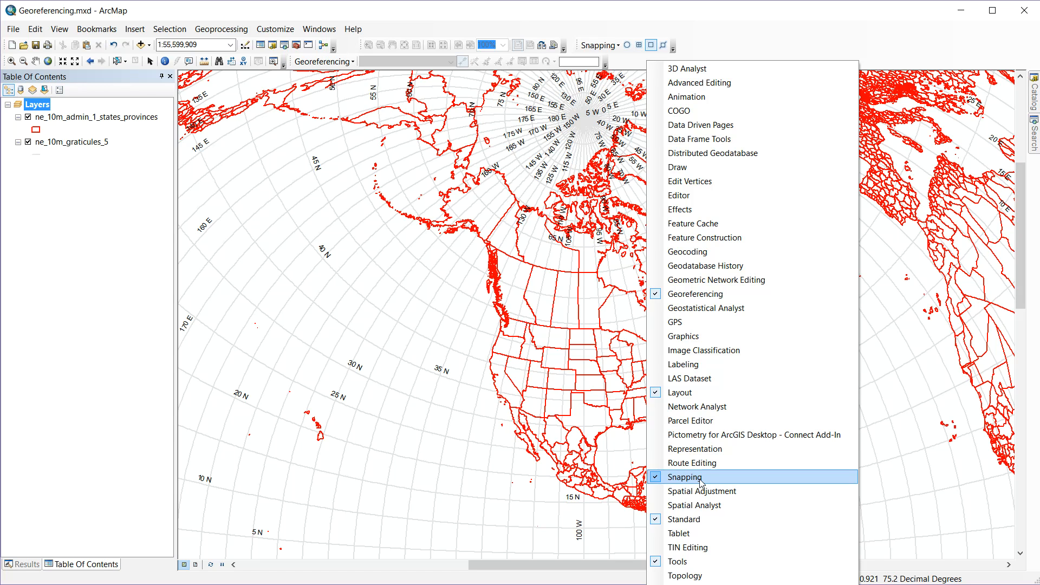
left_click(687, 476)
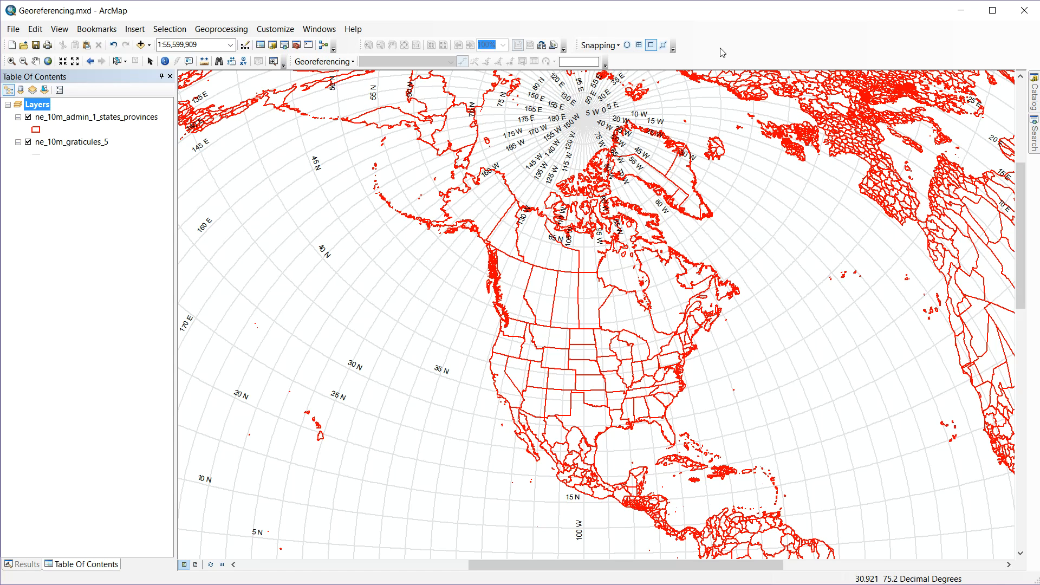
left_click(138, 45)
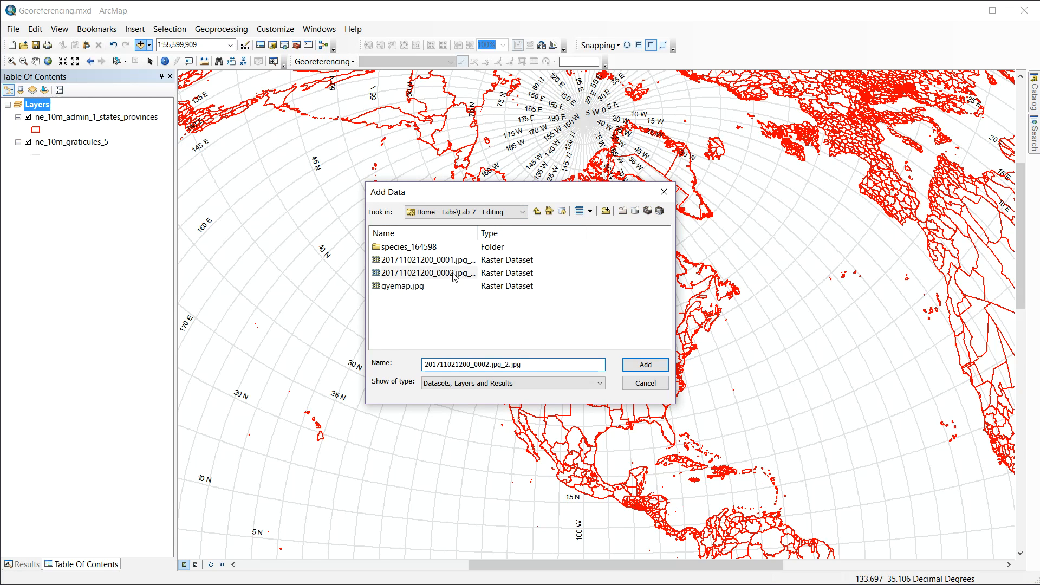
left_click(423, 273)
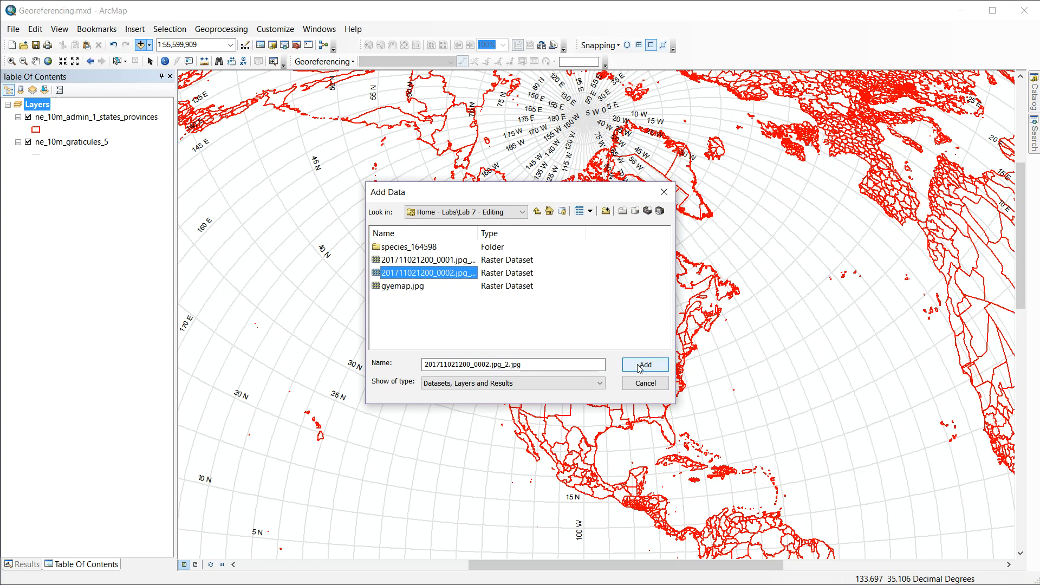
left_click(644, 365)
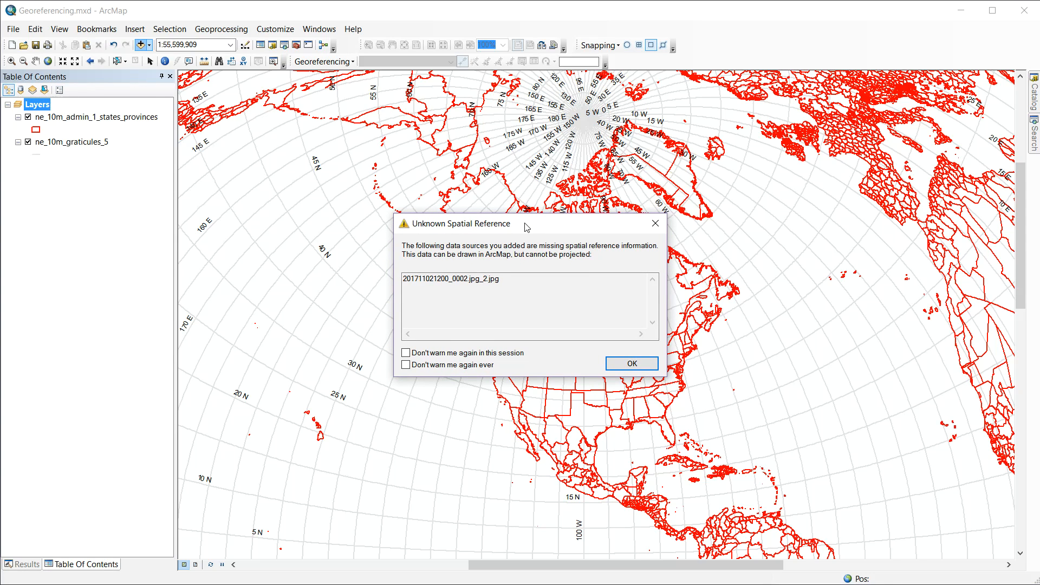
left_click(630, 364)
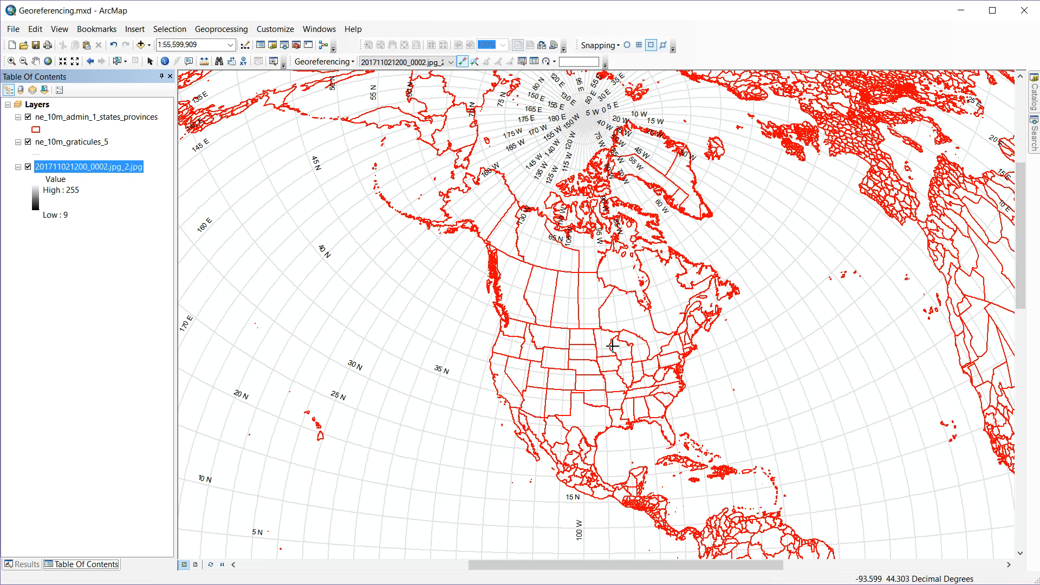
mouse_move(632, 334)
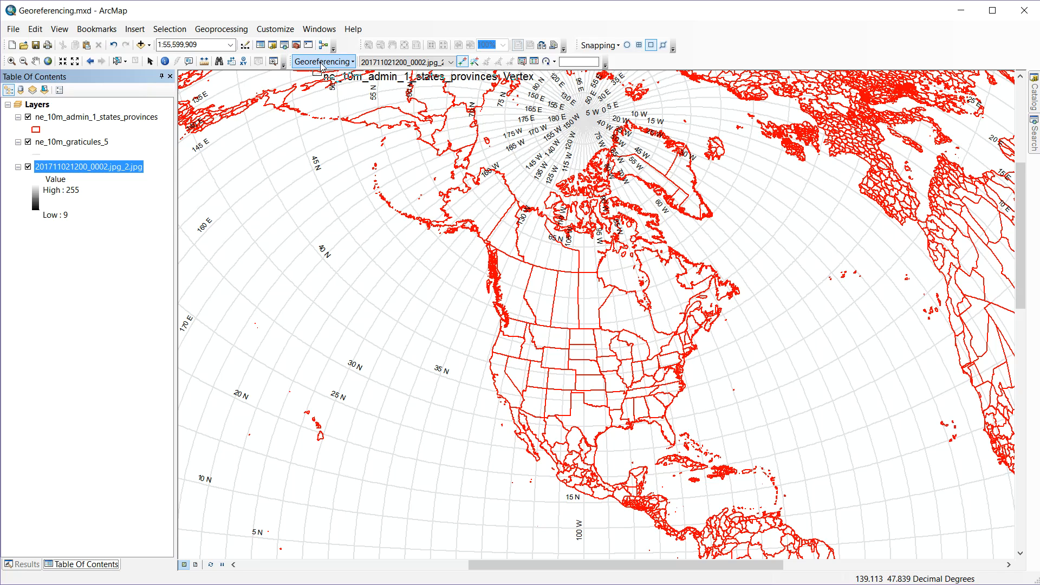
Step: Fit the scanned range map to the current display extent over North America
left_click(324, 61)
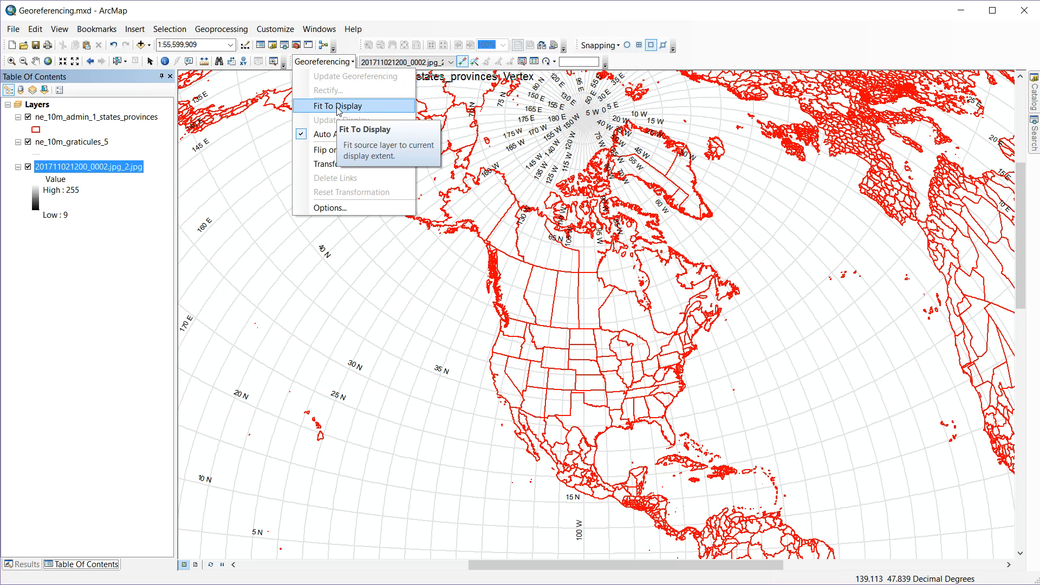
left_click(338, 105)
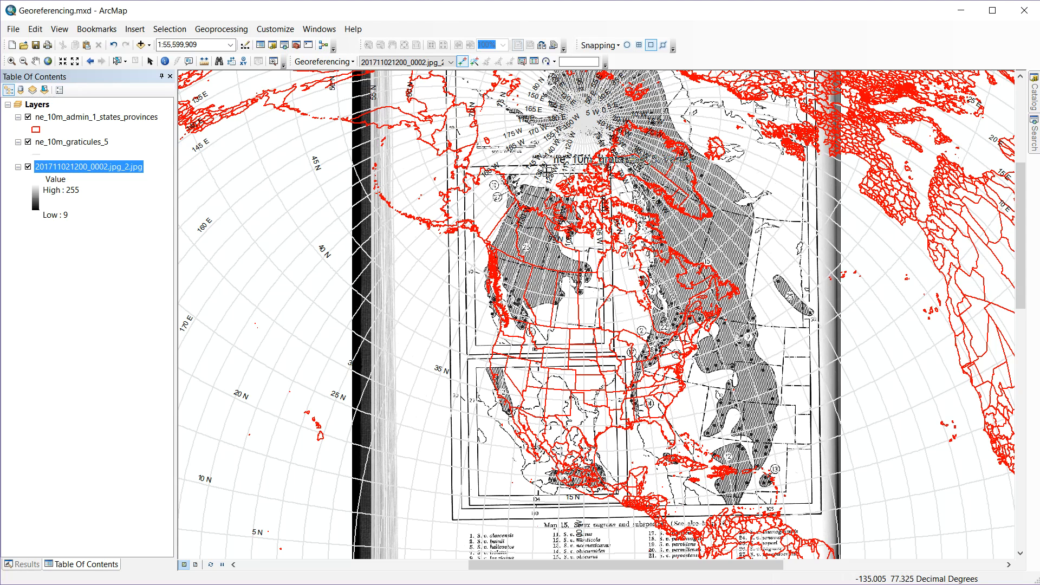
mouse_move(546, 174)
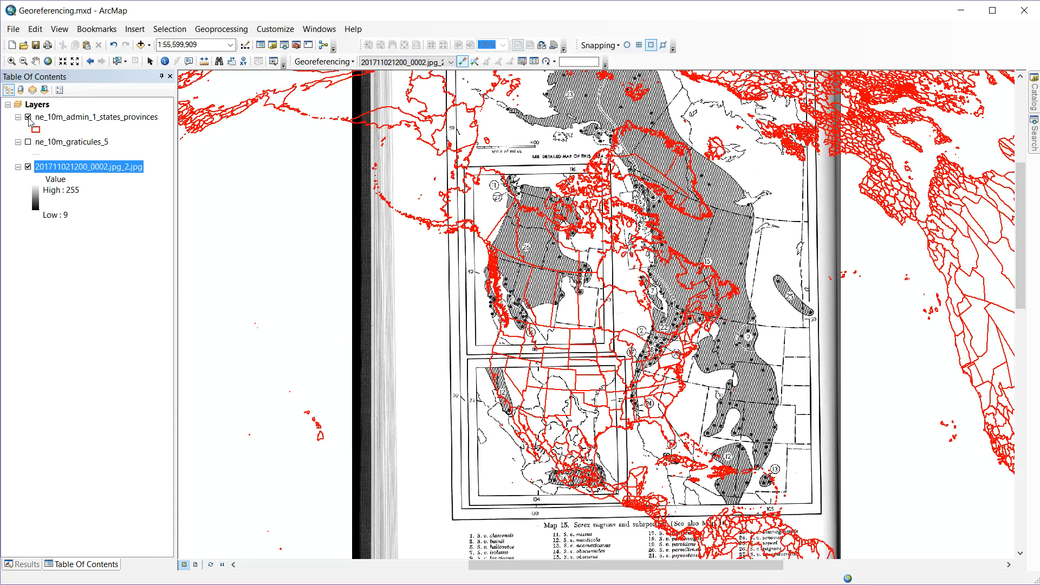
left_click(29, 117)
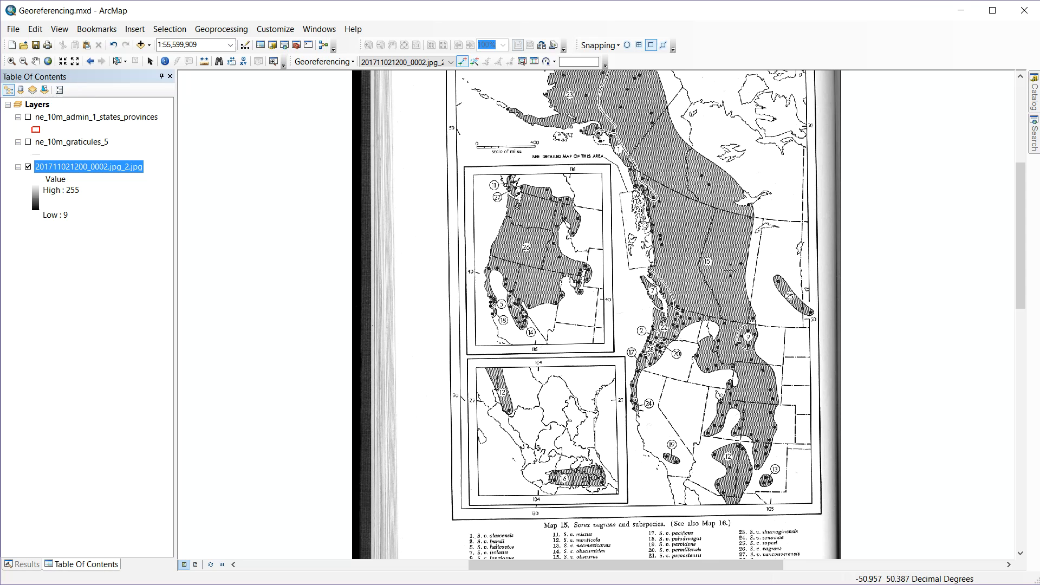
mouse_move(779, 214)
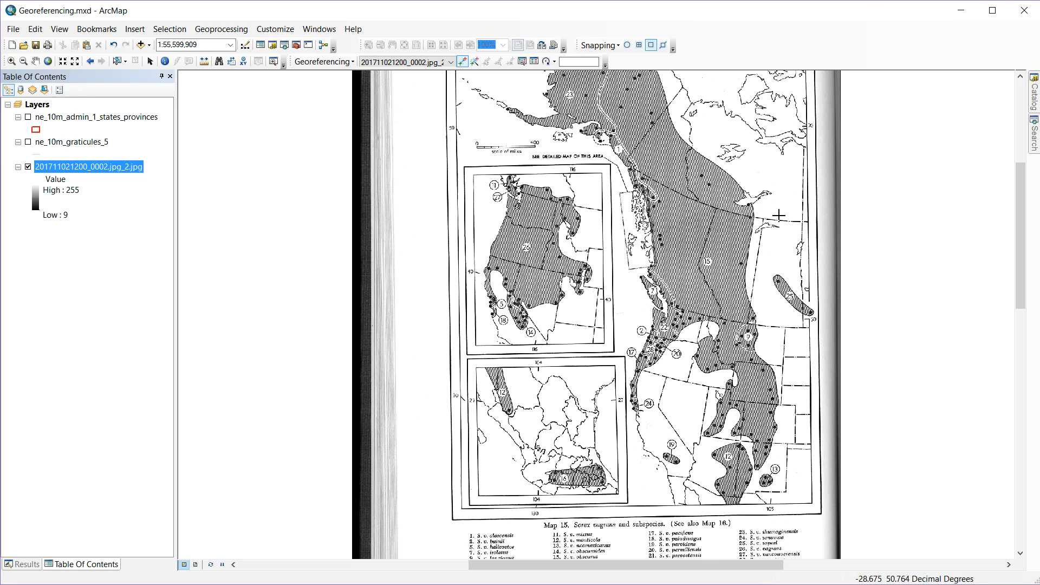
mouse_move(779, 485)
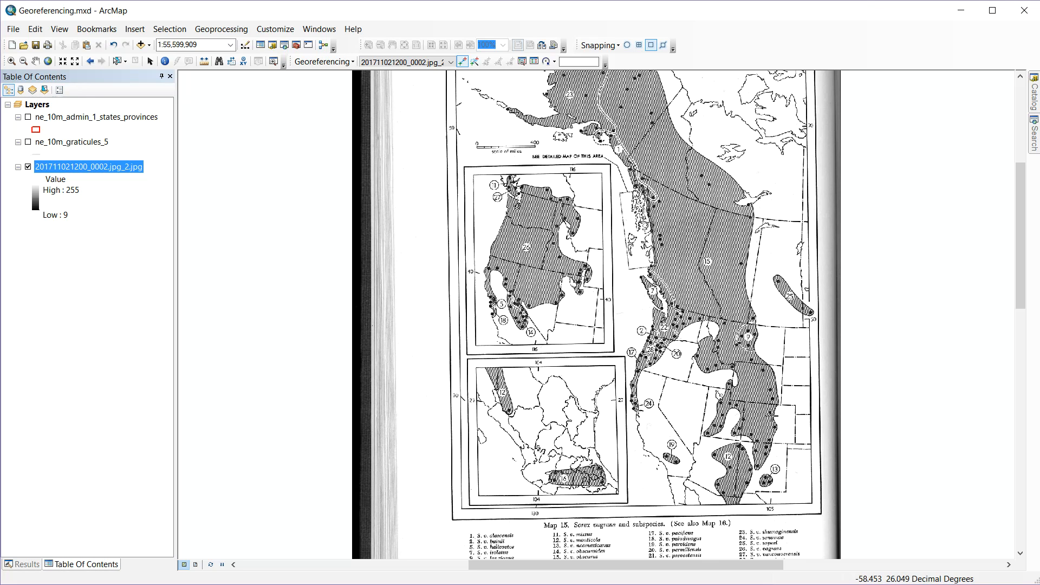
mouse_move(769, 416)
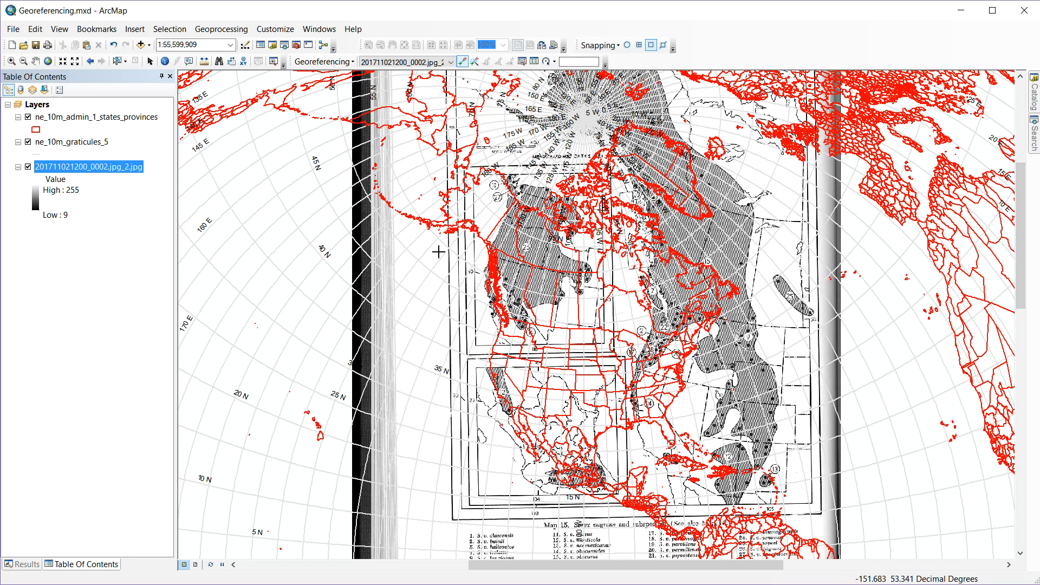
mouse_move(644, 296)
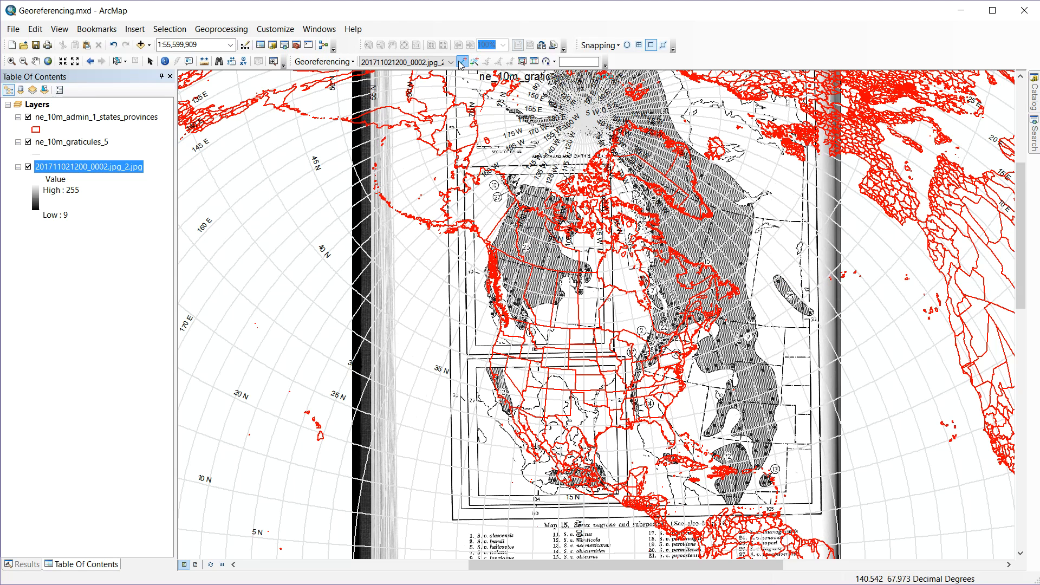
mouse_move(463, 61)
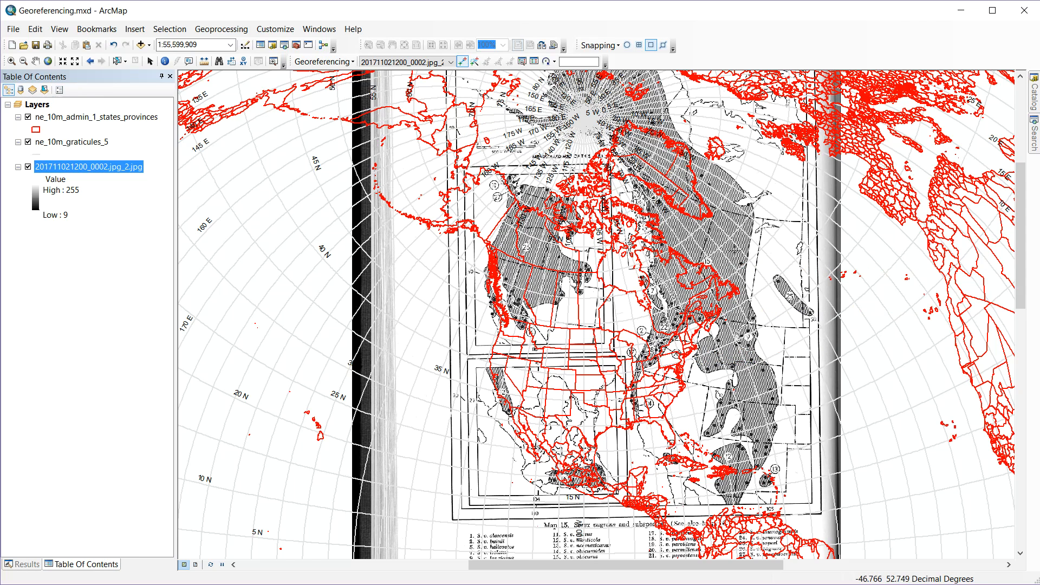
mouse_move(764, 219)
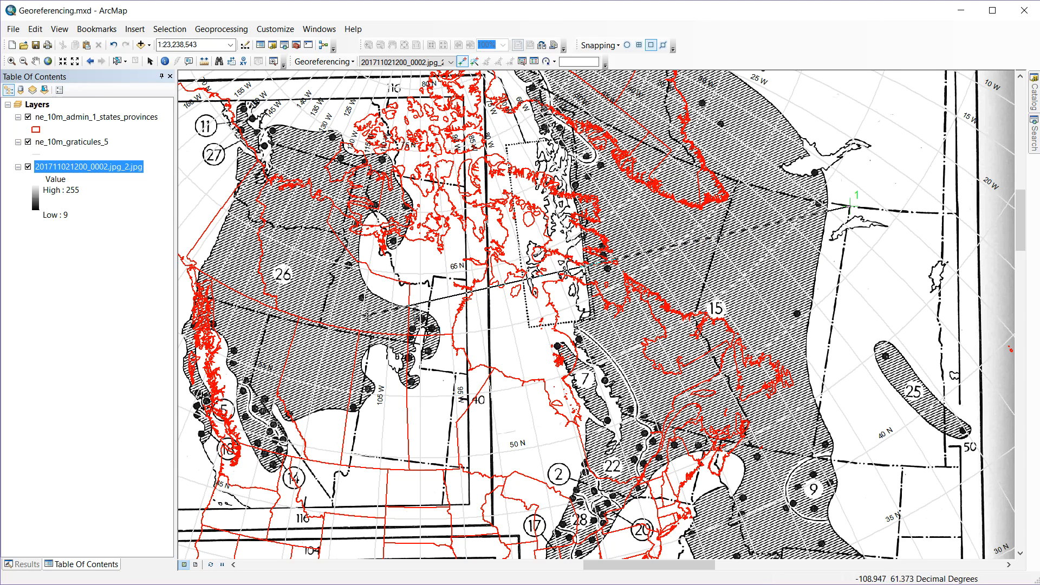
mouse_move(360, 332)
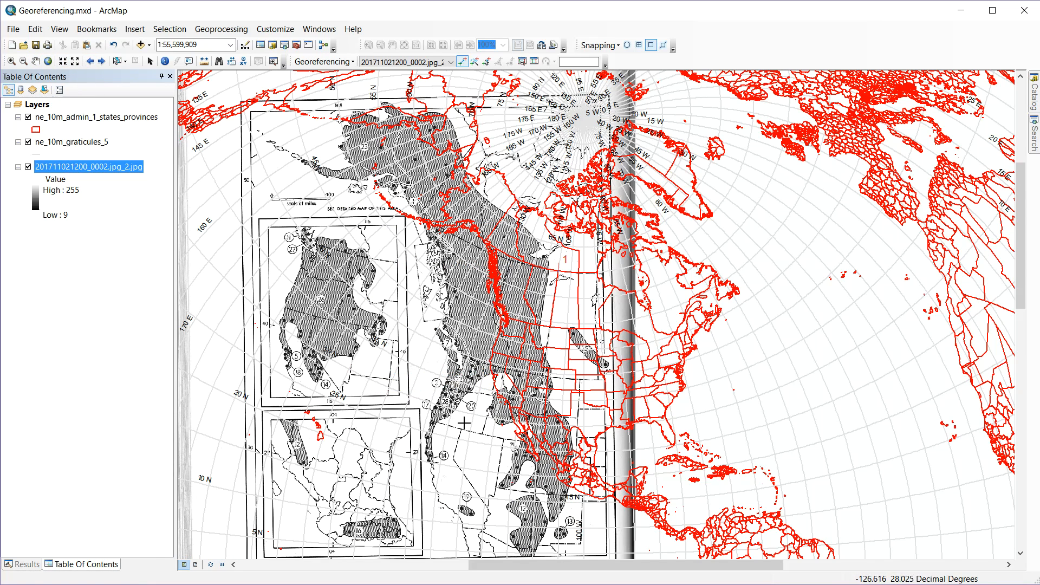
mouse_move(558, 273)
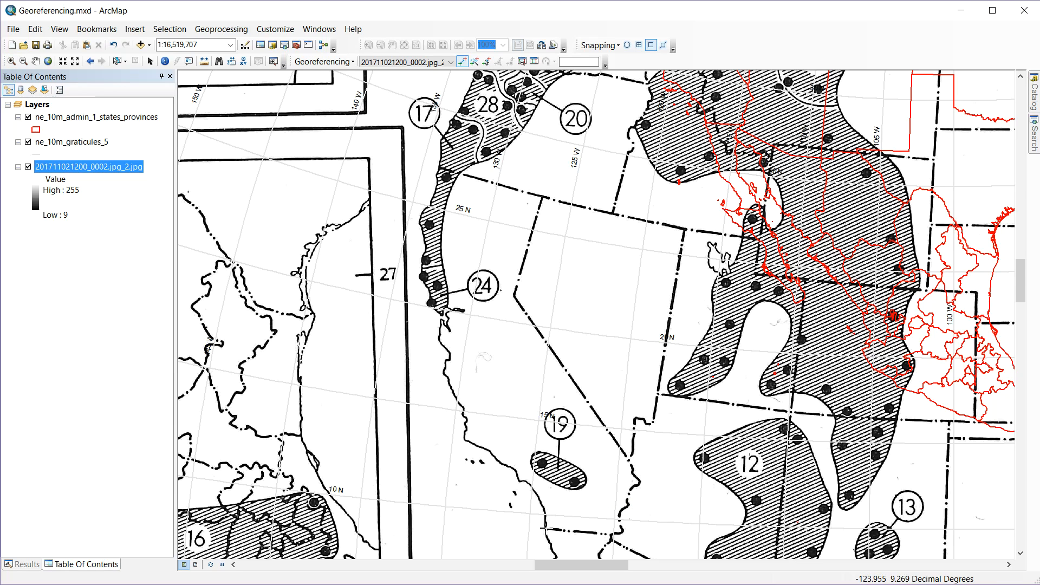
mouse_move(545, 529)
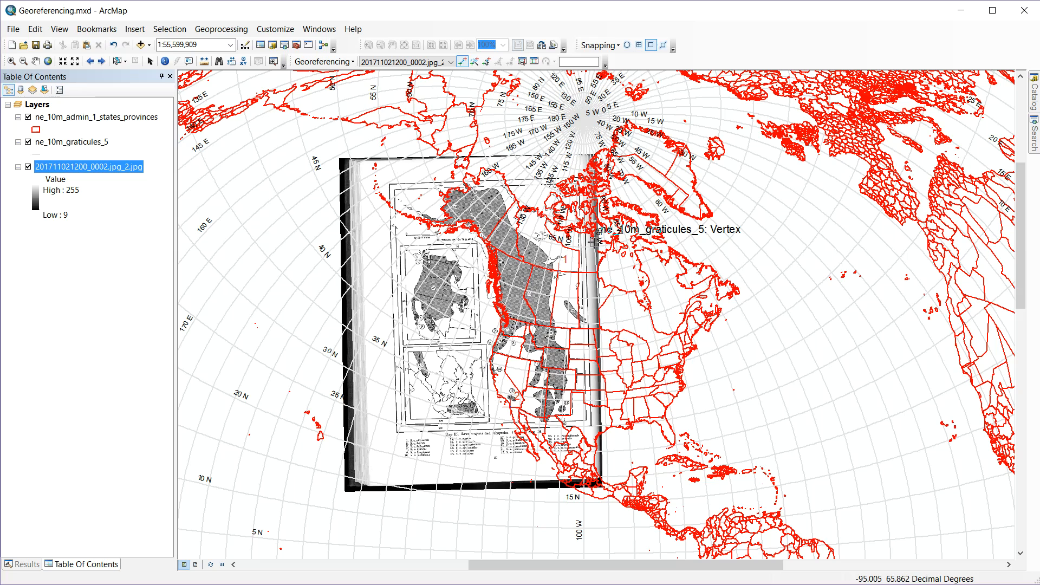
mouse_move(580, 442)
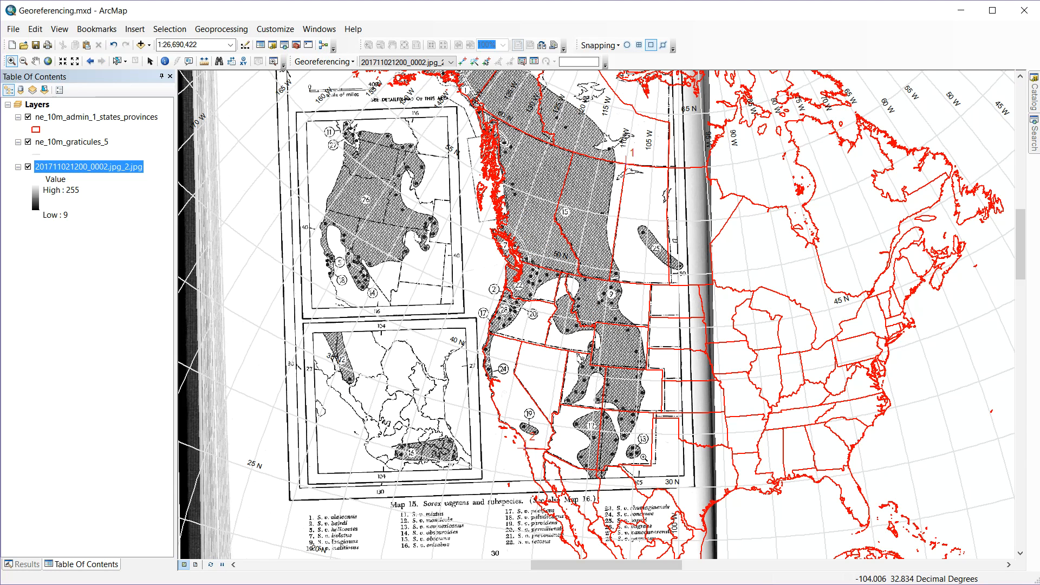
mouse_move(653, 391)
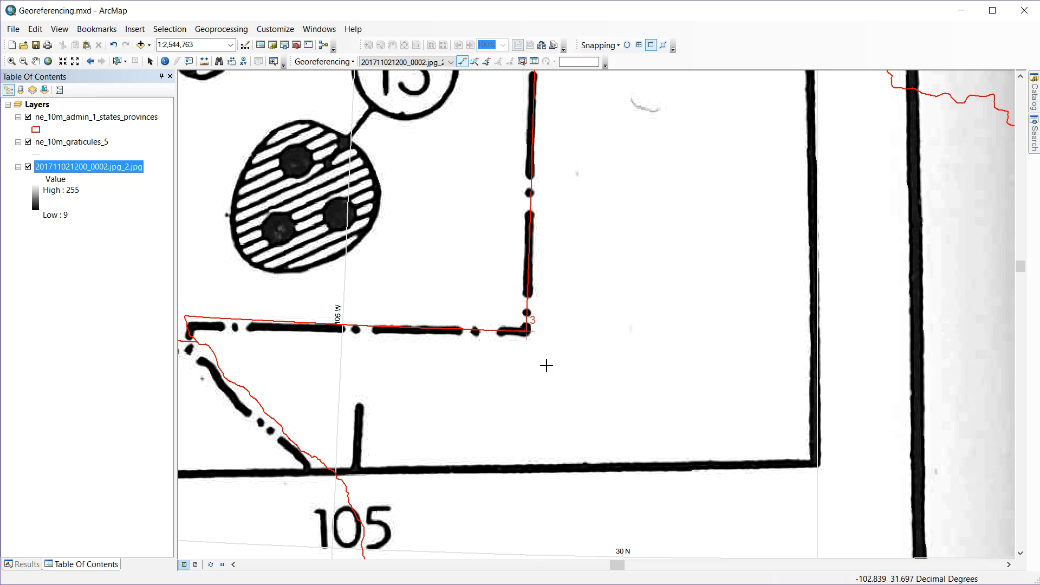
mouse_move(650, 45)
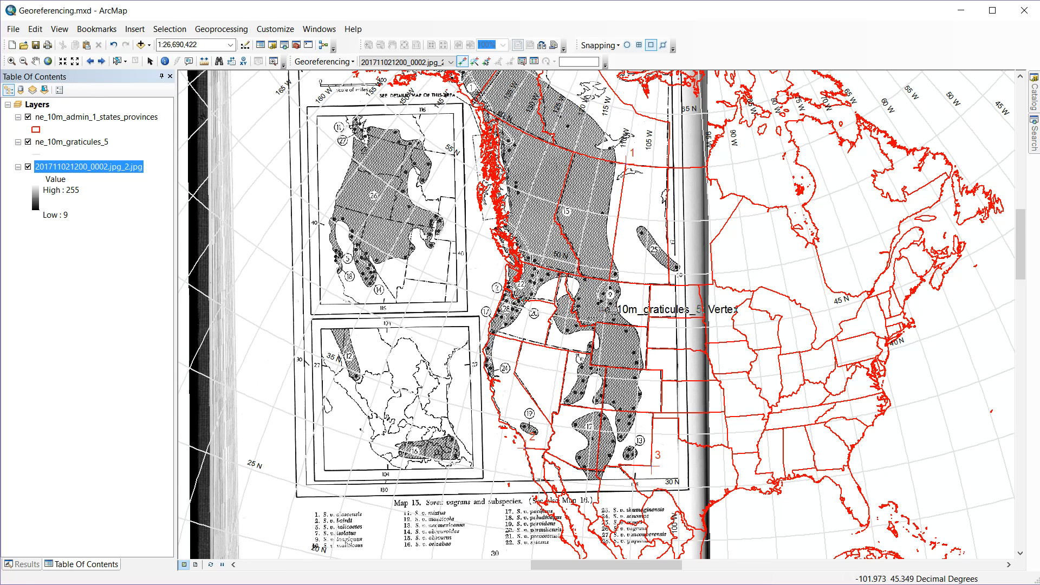
mouse_move(492, 254)
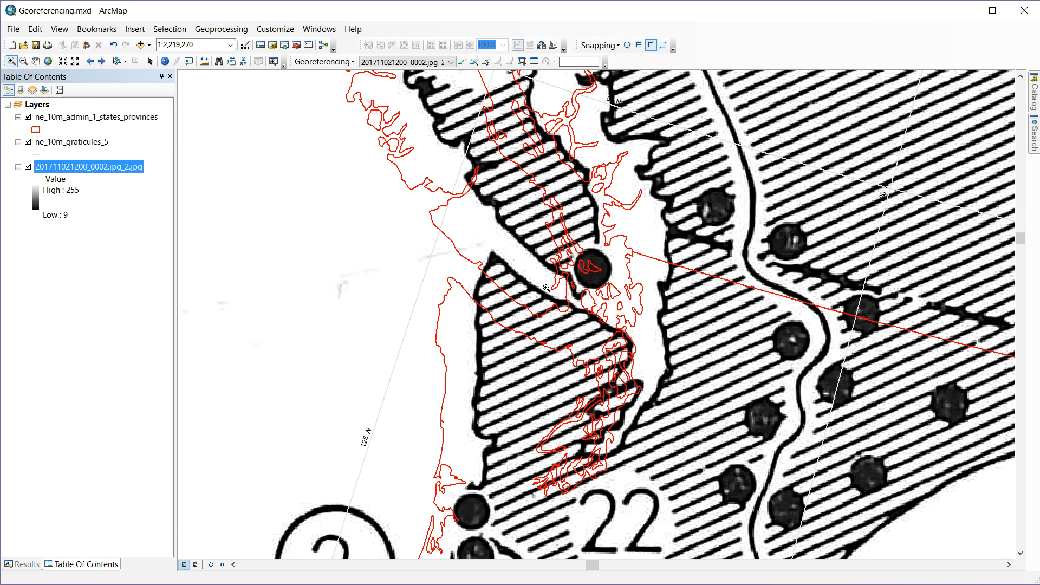
mouse_move(557, 258)
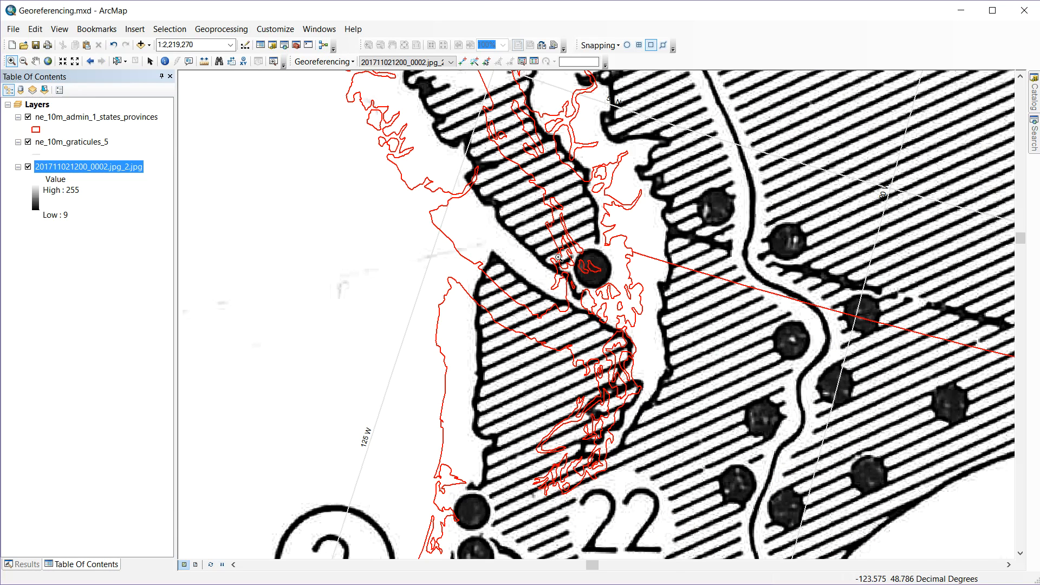
mouse_move(589, 338)
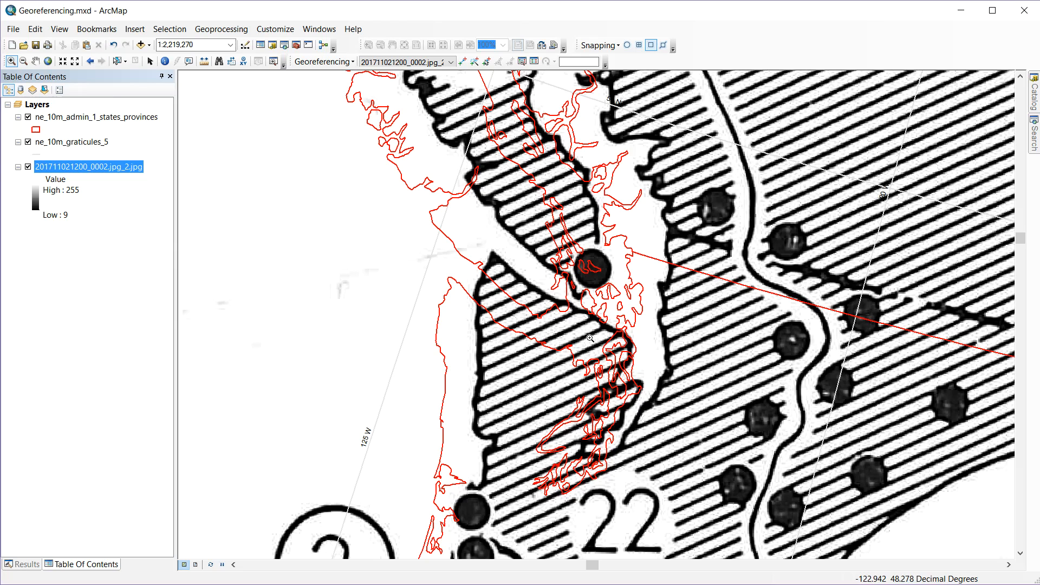
mouse_move(636, 263)
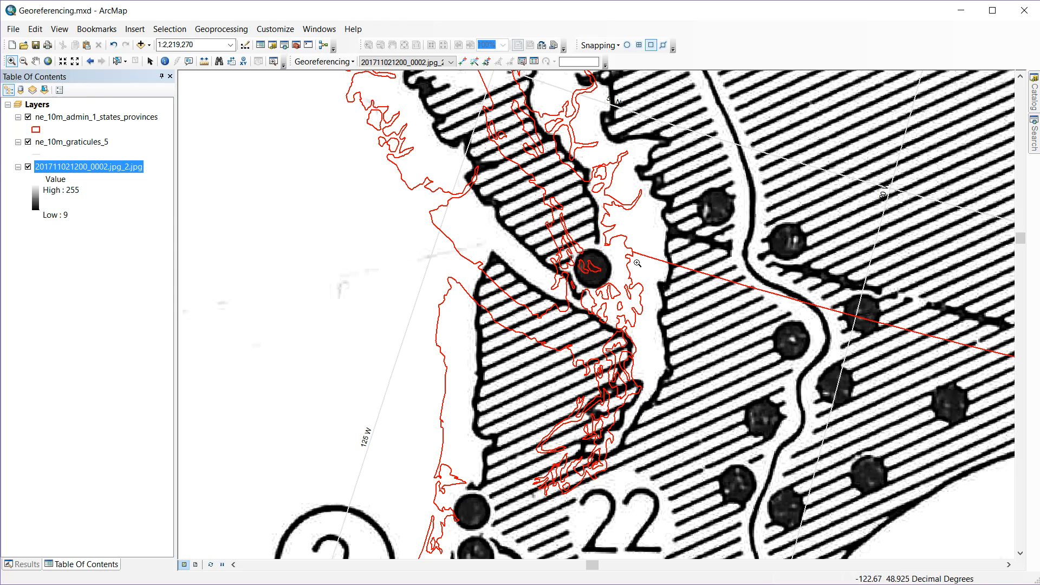
mouse_move(164, 60)
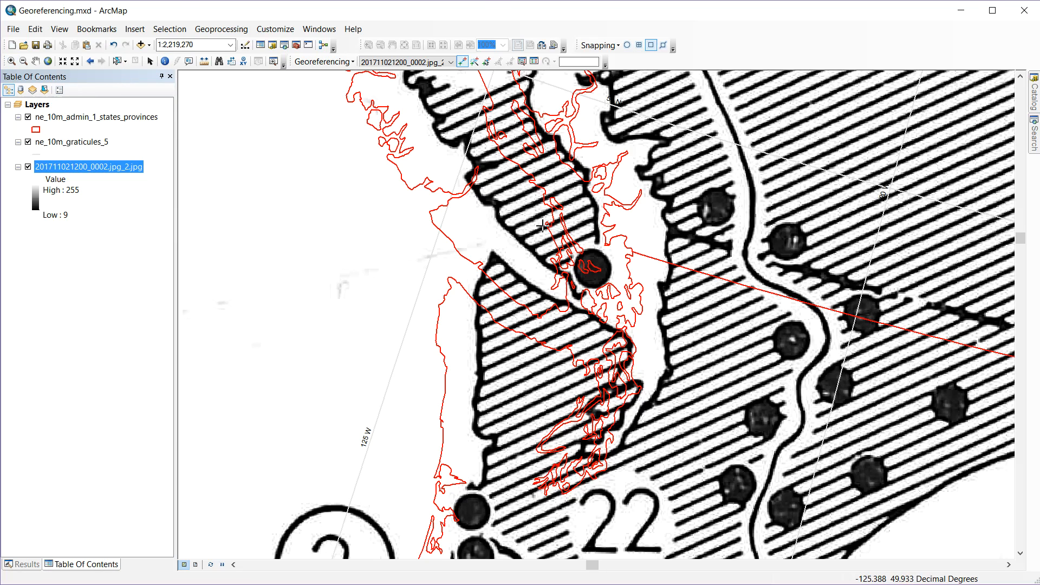
mouse_move(670, 231)
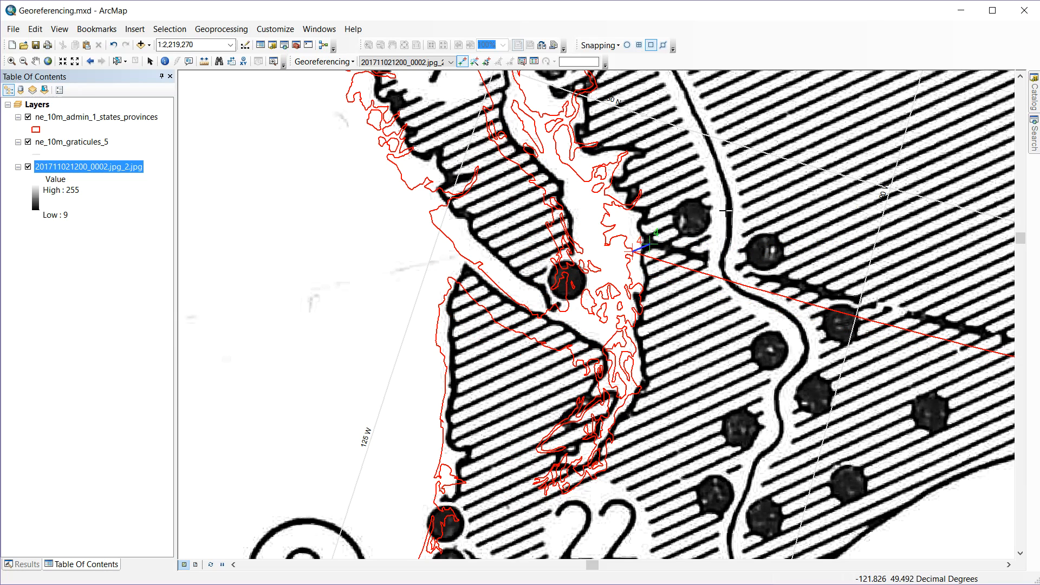
mouse_move(711, 273)
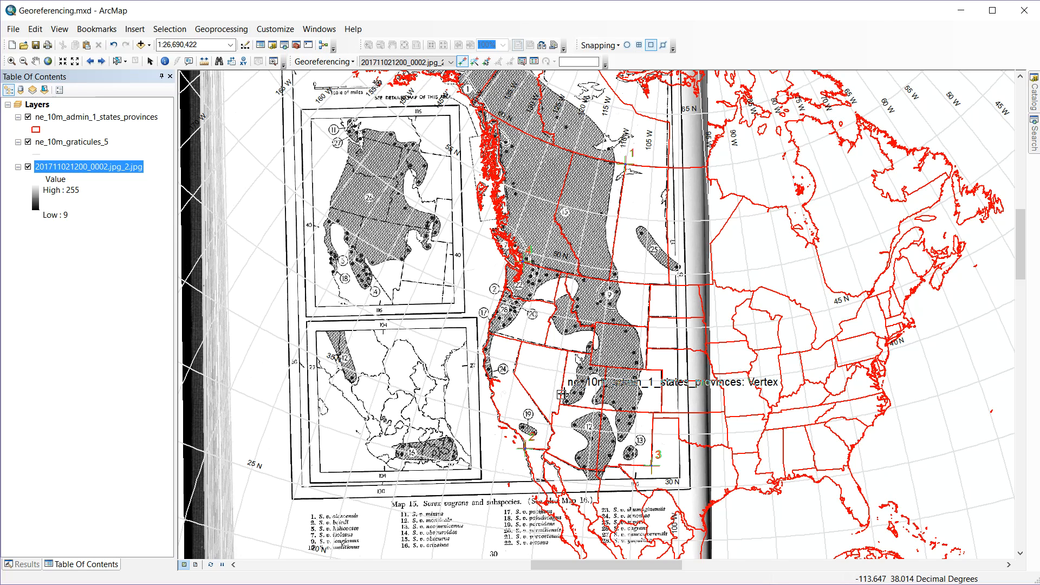
mouse_move(179, 235)
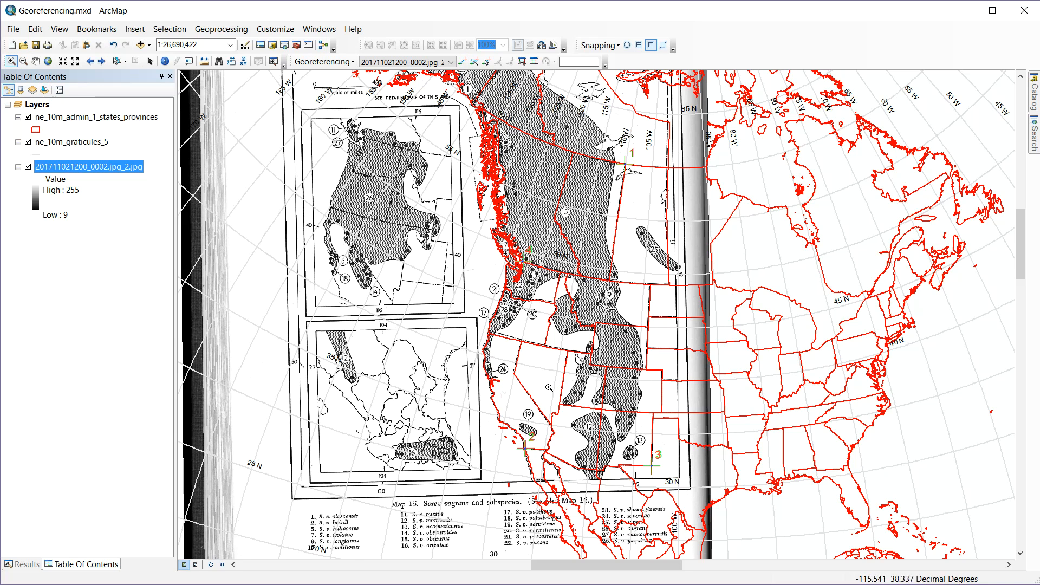
mouse_move(547, 388)
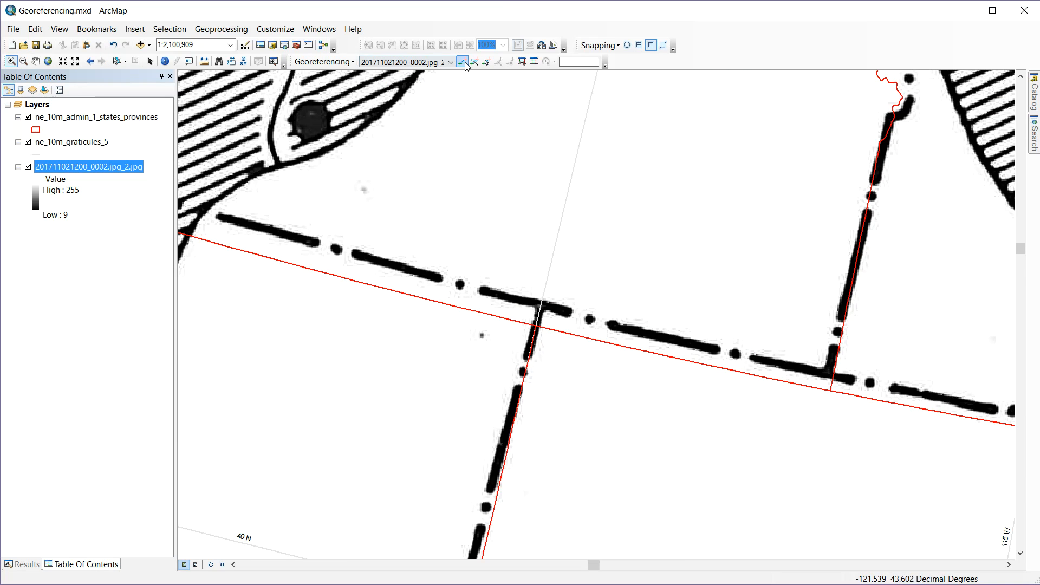
Step: Begin a fifth control point at the western state-border junction on the scan
left_click(540, 306)
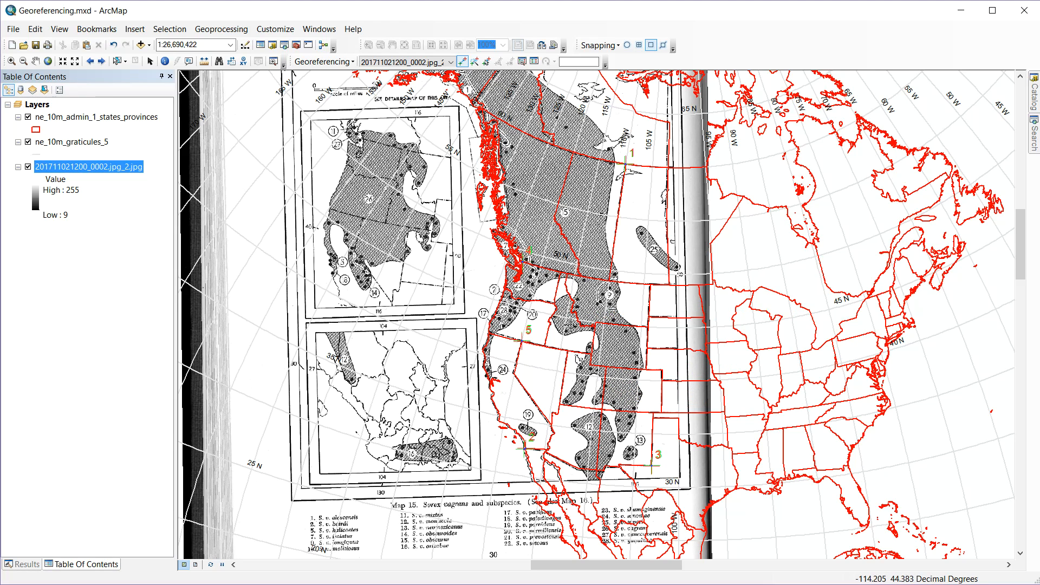
mouse_move(534, 62)
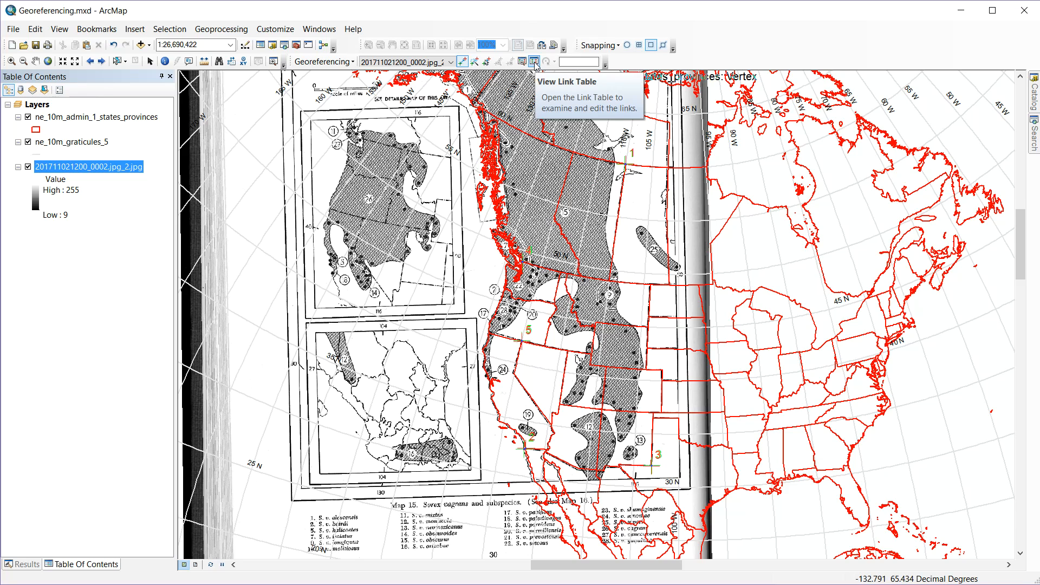
left_click(535, 62)
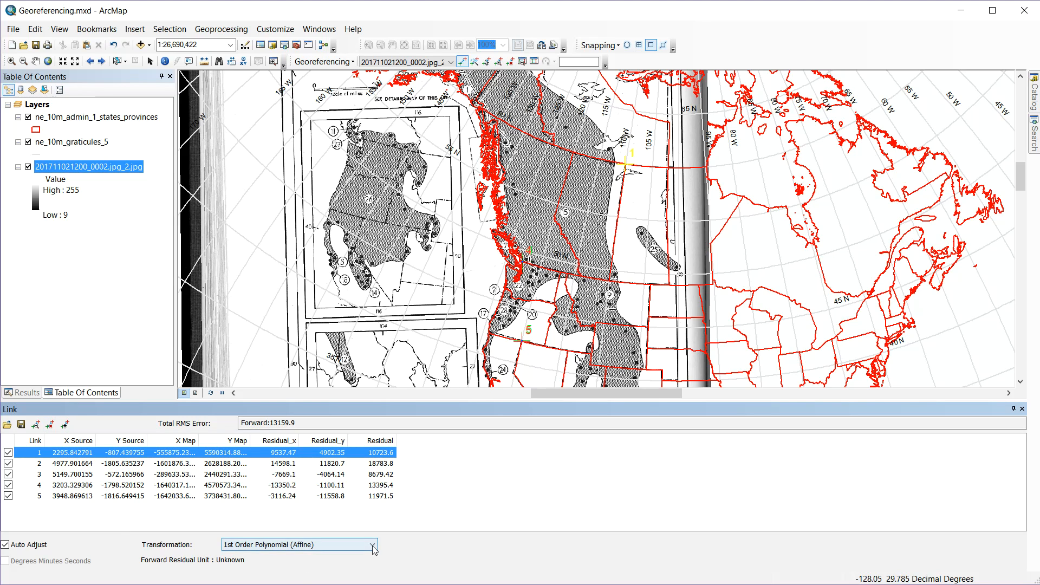
left_click(373, 544)
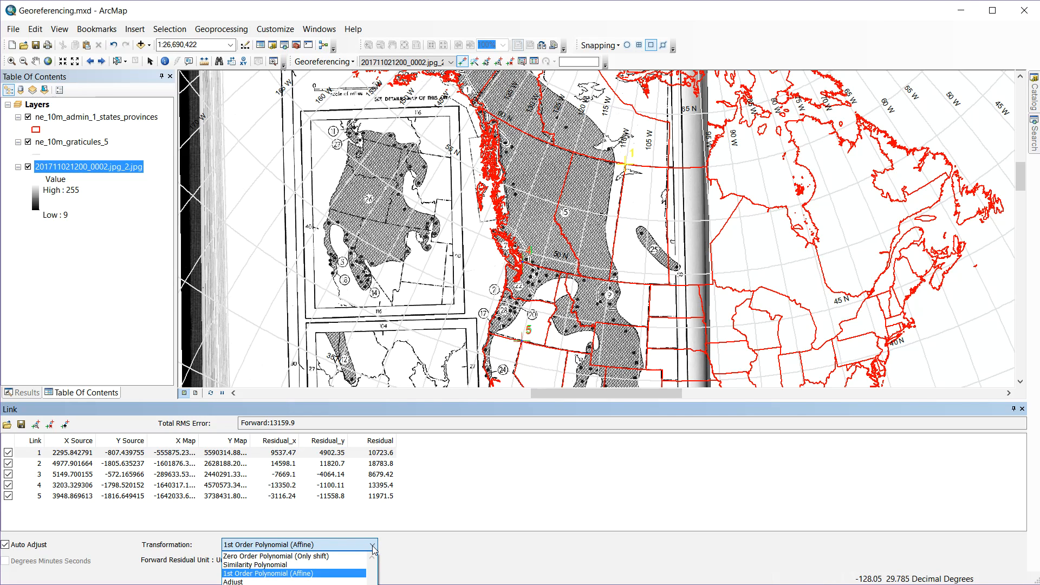
left_click(268, 573)
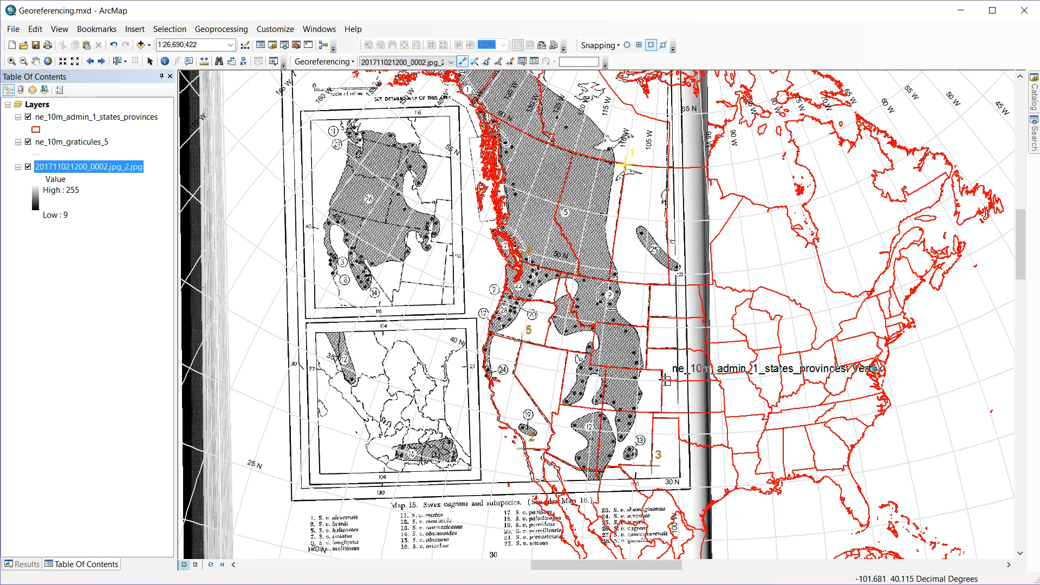
mouse_move(663, 376)
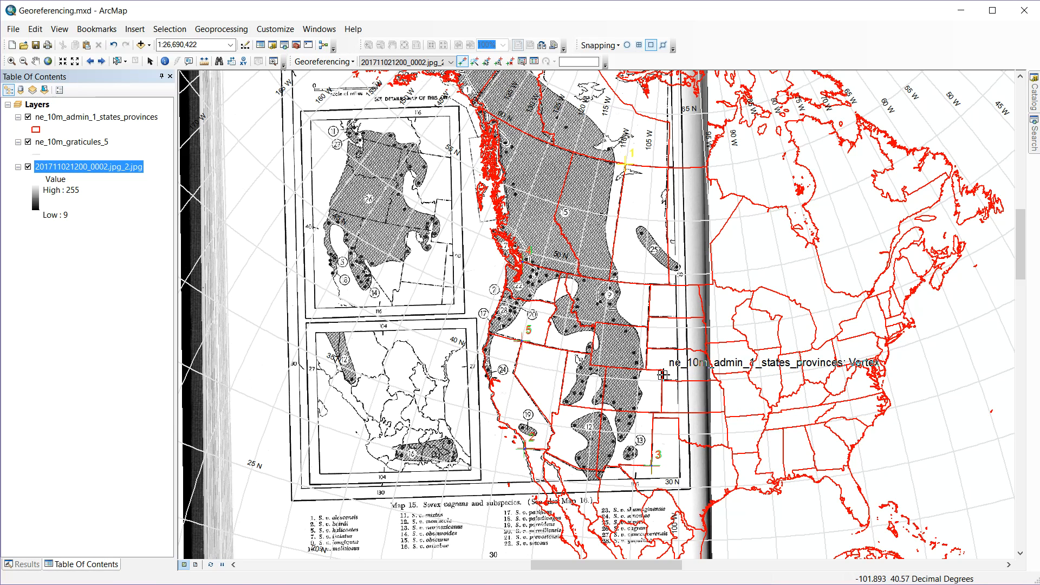
Step: Snap the control point to a states_provinces vertex and update georeferencing, writing the JGWX world file
left_click(323, 61)
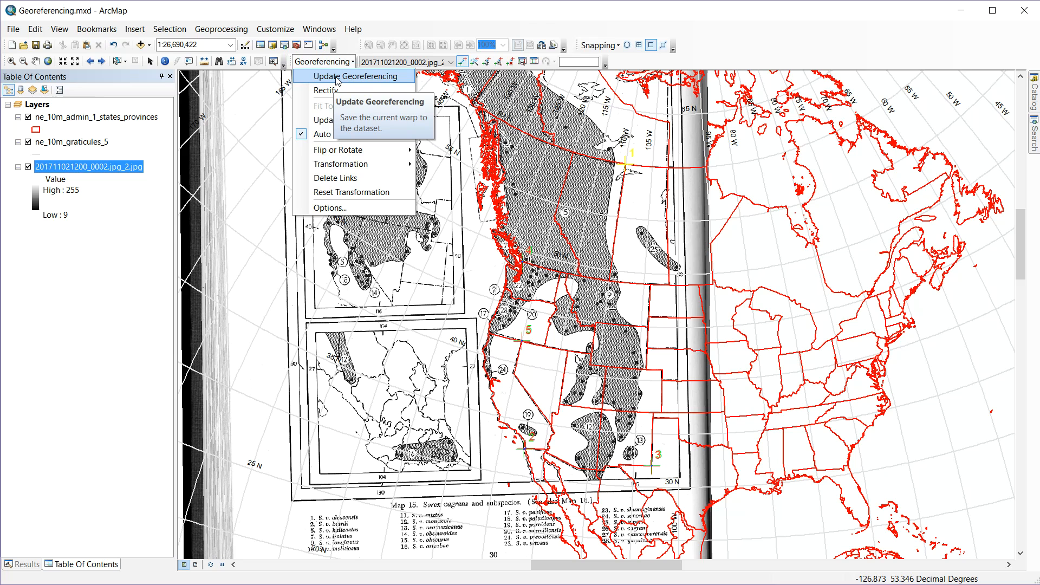
left_click(359, 76)
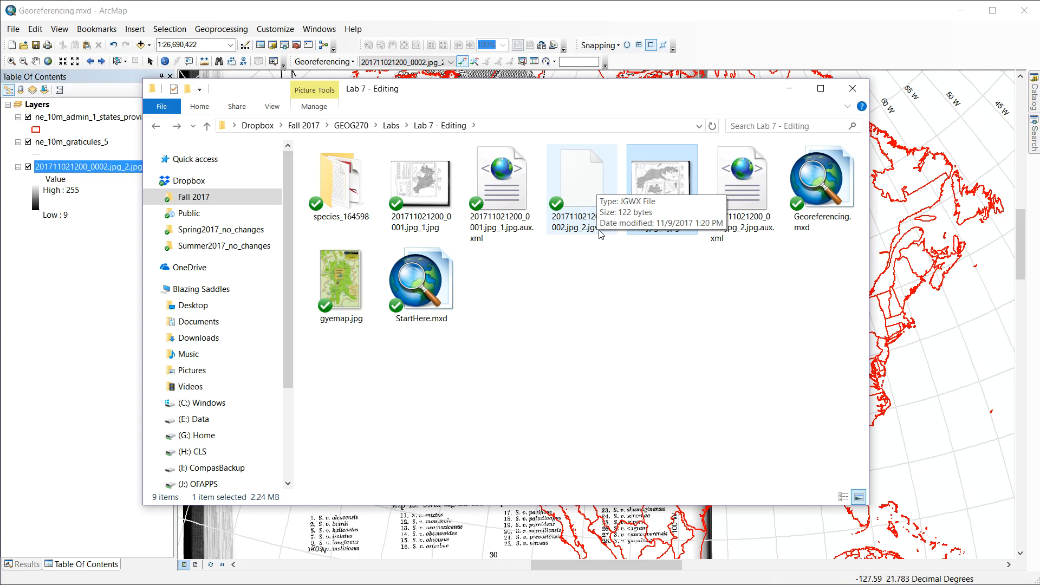
mouse_move(586, 205)
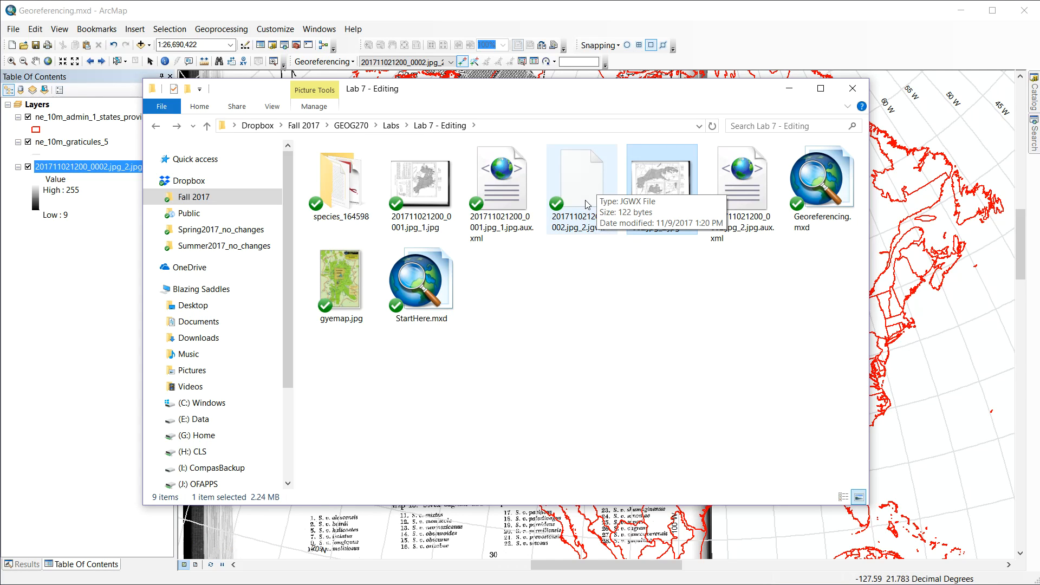
mouse_move(604, 188)
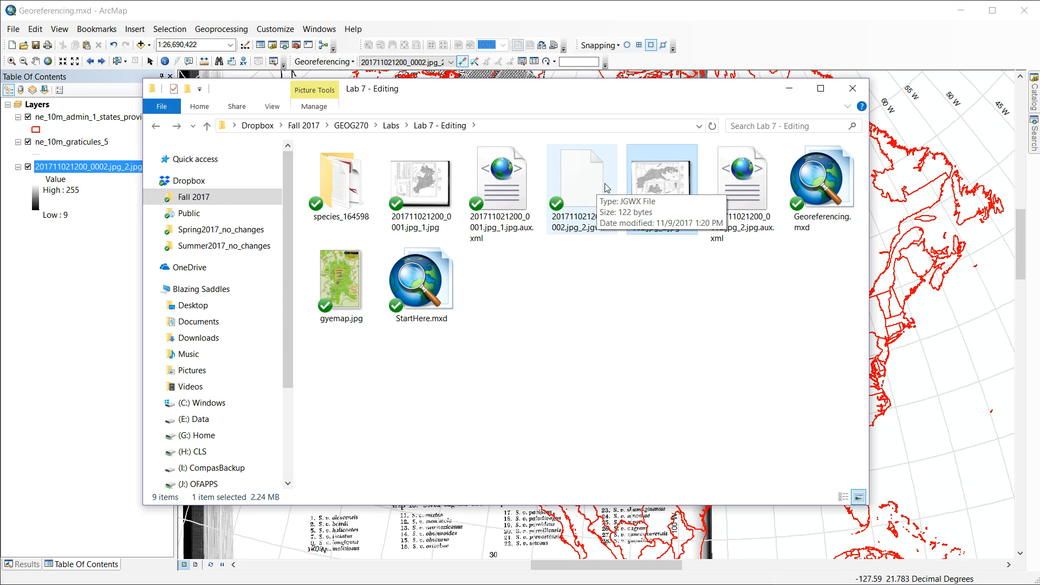